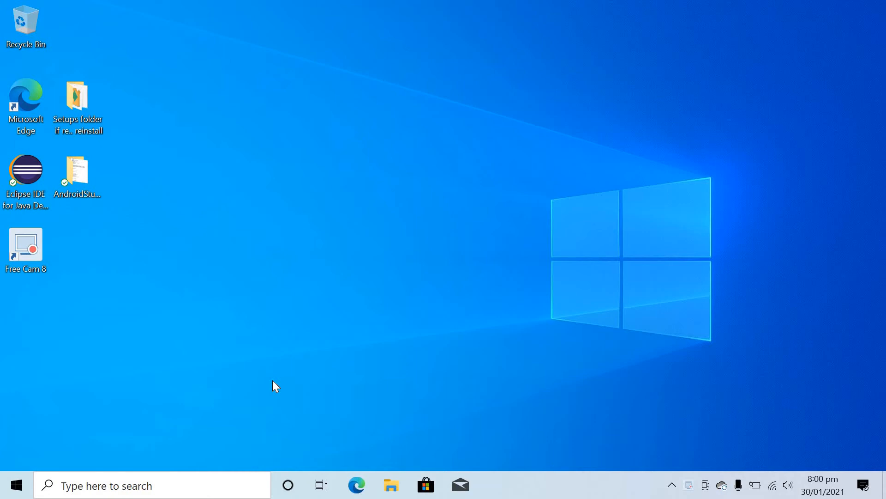
mouse_move(409, 419)
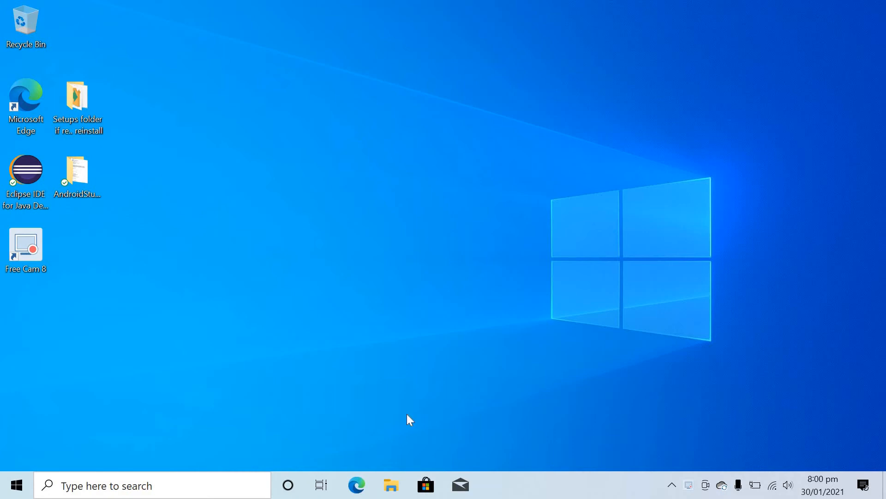
Navigate to C:\Users, showing the Public and user account folders.
click(391, 485)
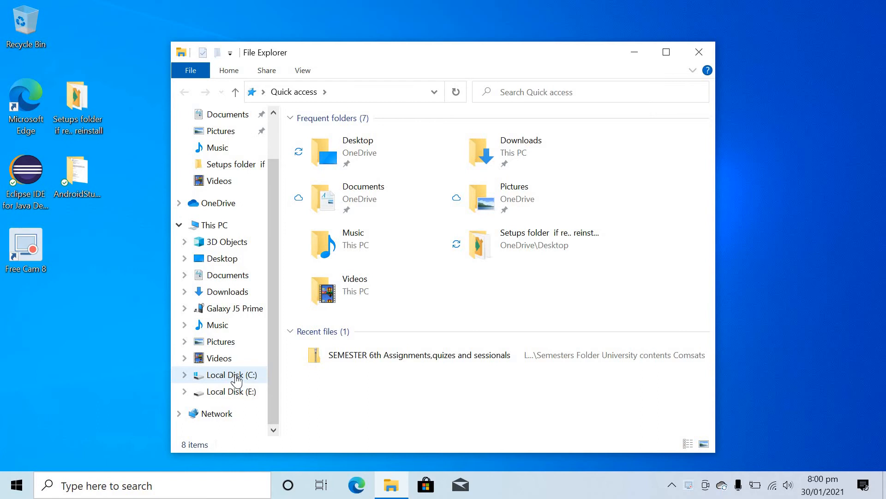
double_click(230, 374)
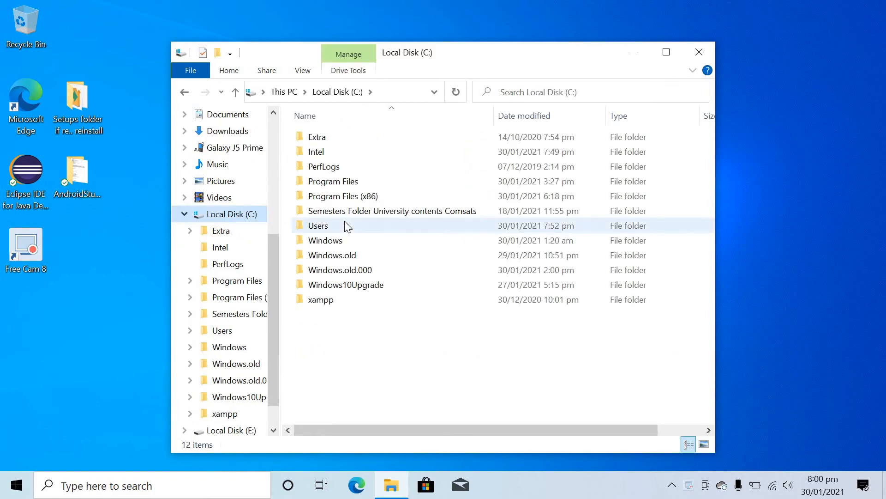
double_click(318, 226)
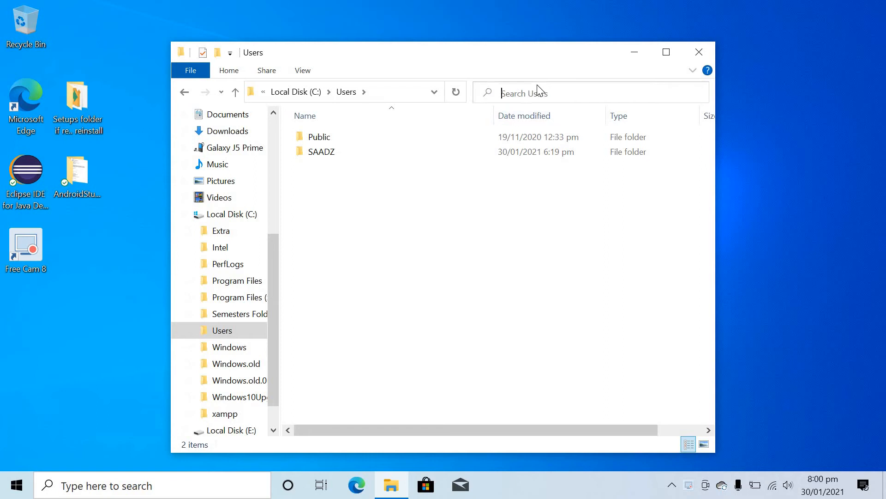
Search the Users folder for "downloads", returning 54 results.
text(down)
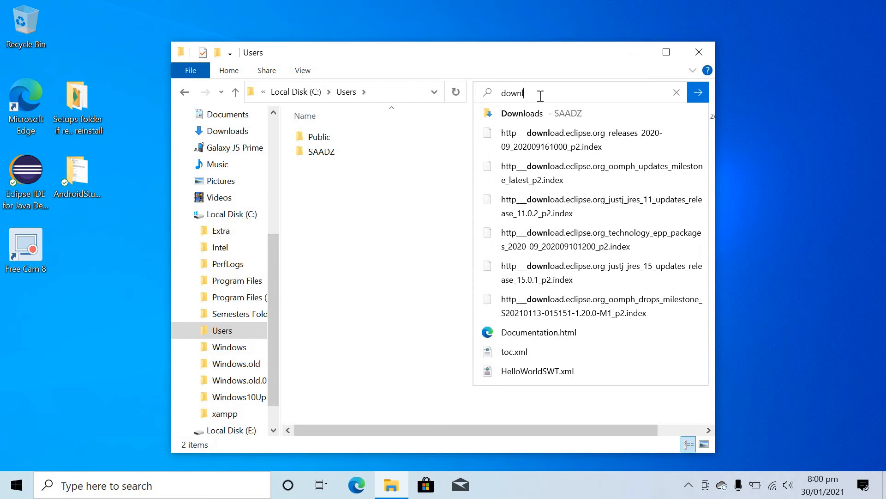
text(loads)
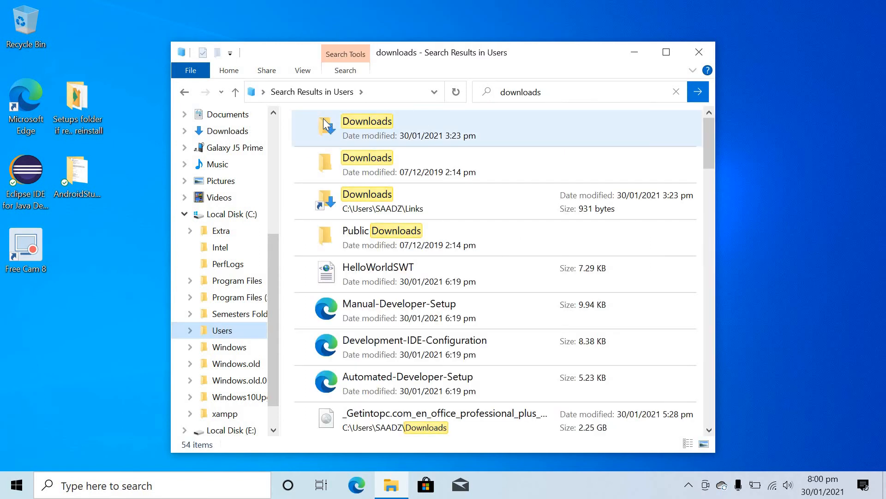
mouse_move(331, 130)
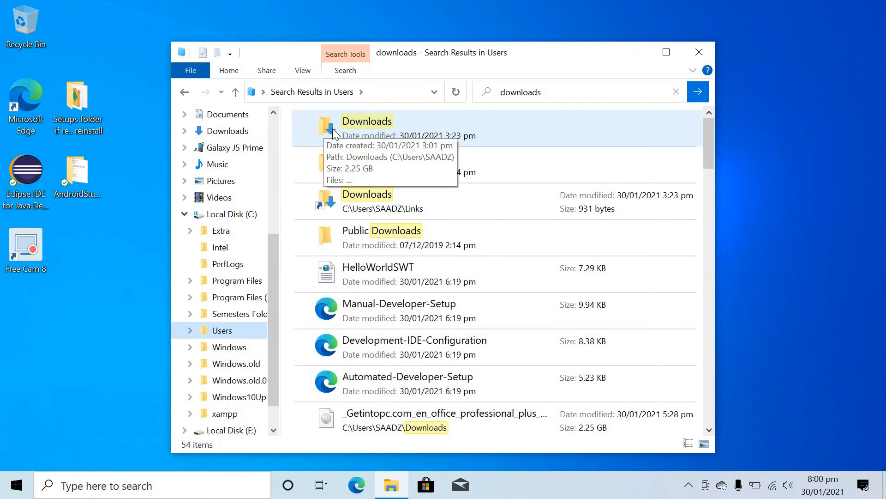
mouse_move(368, 124)
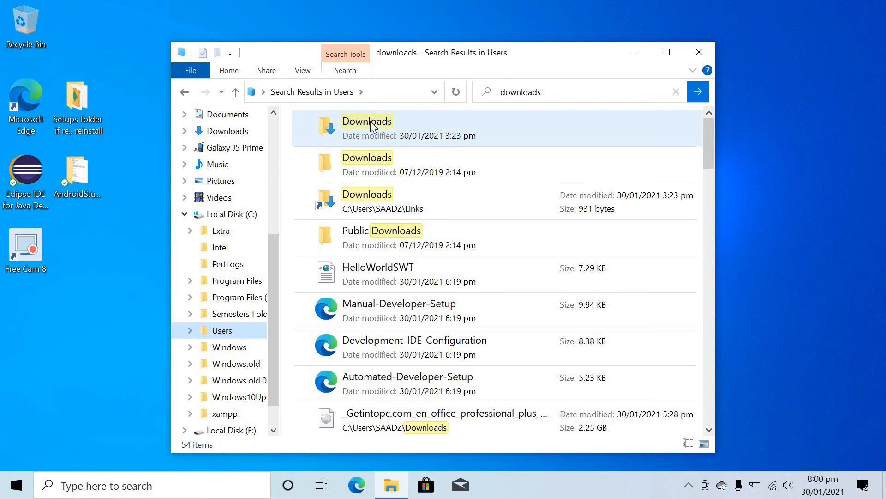
Open the user's Downloads folder result containing the Office disc image file.
click(366, 127)
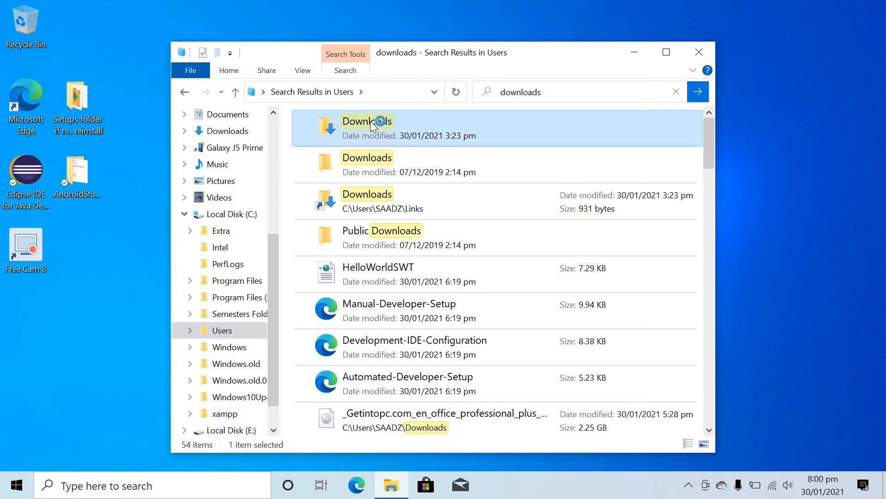
double_click(367, 121)
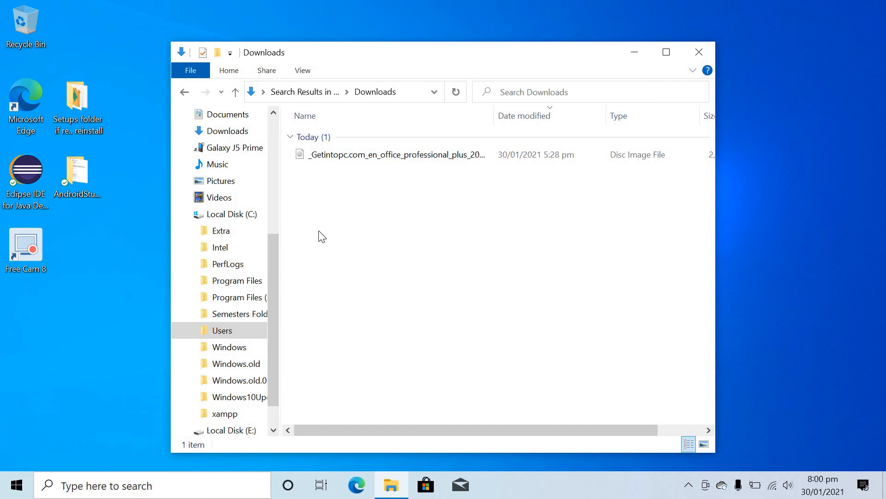
mouse_move(353, 284)
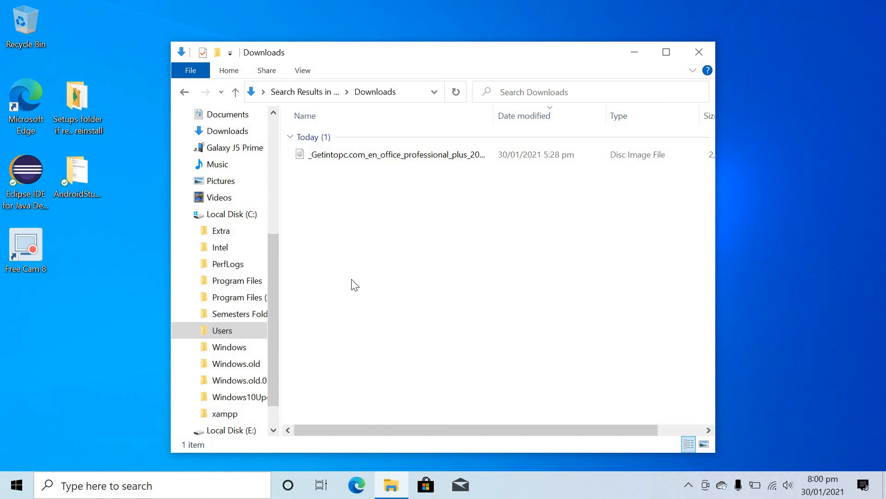